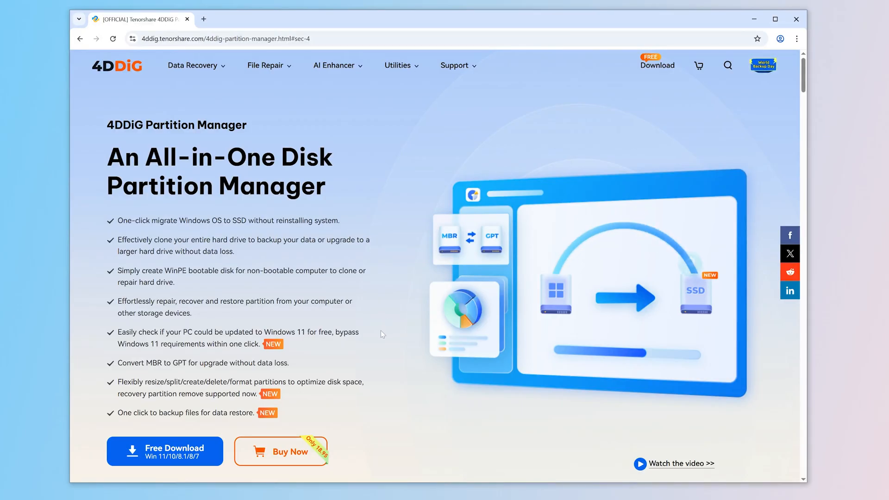
# Step: Clone Disk 1 onto target Disk 0 (E:) with the shown layout, accepting the overwrite warning
pyautogui.scroll(-3)
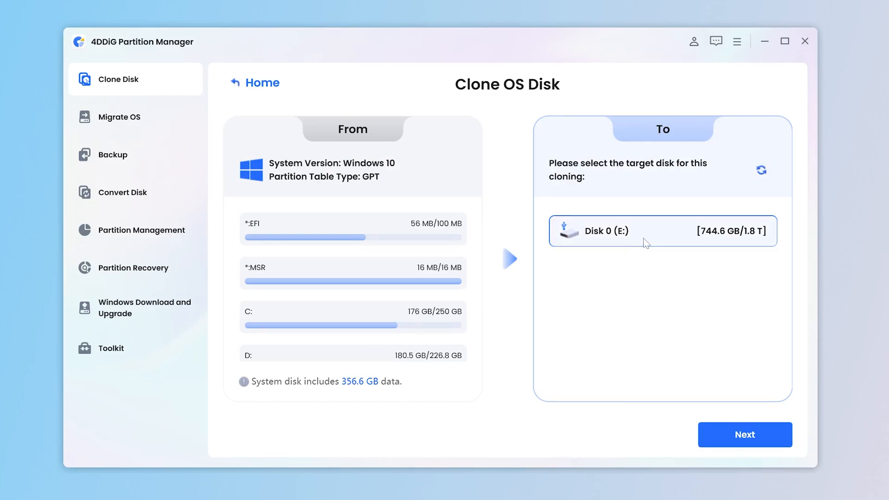
pyautogui.click(744, 435)
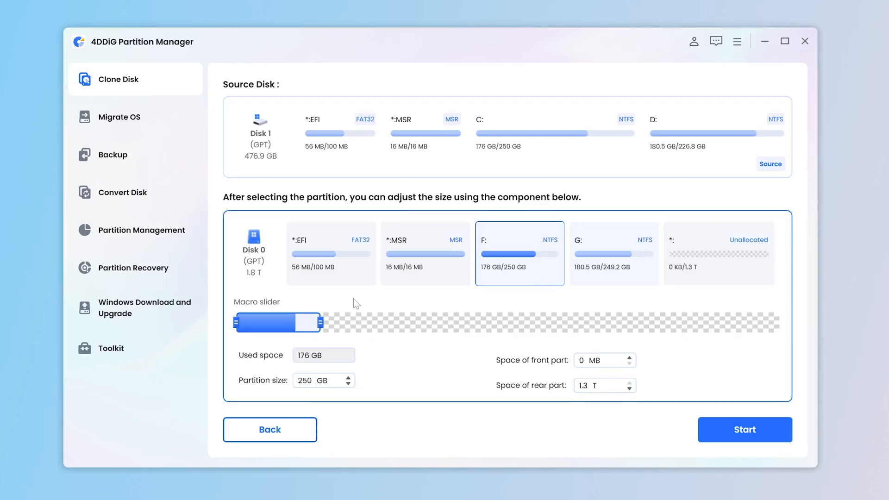
pyautogui.click(744, 429)
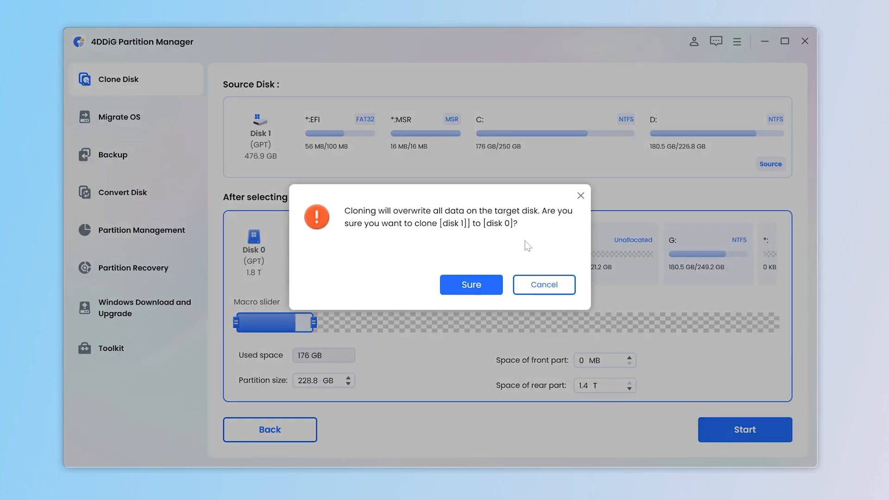
pyautogui.moveTo(354, 231)
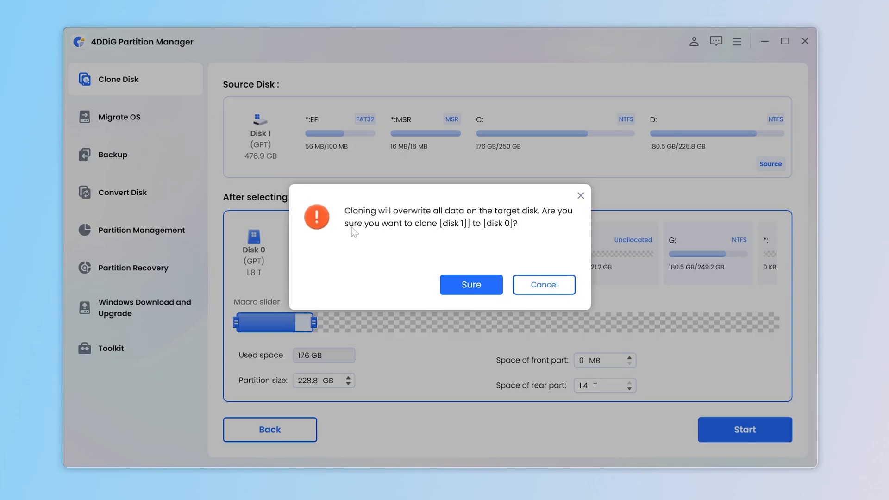
pyautogui.press('Win+Tab')
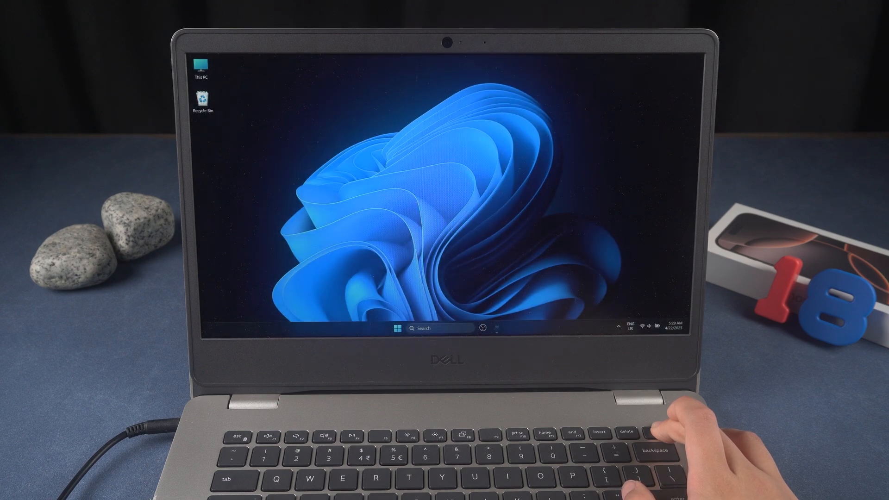
# Step: Restart the laptop into the recovery environment's Troubleshoot page
pyautogui.click(645, 434)
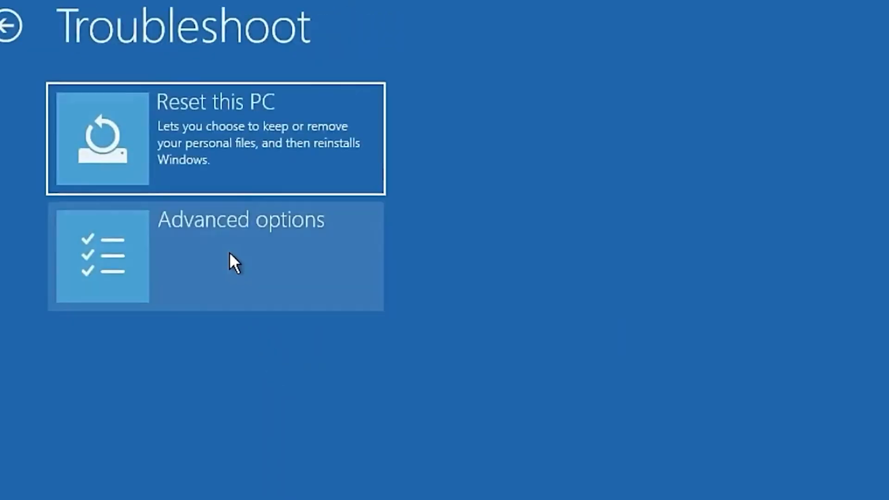
# Step: Launch Command Prompt from the recovery Advanced options
pyautogui.click(215, 255)
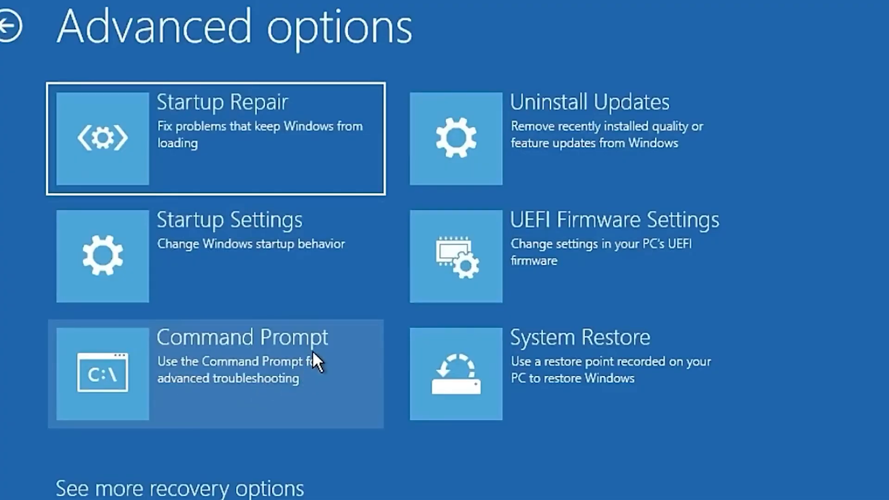
pyautogui.click(215, 372)
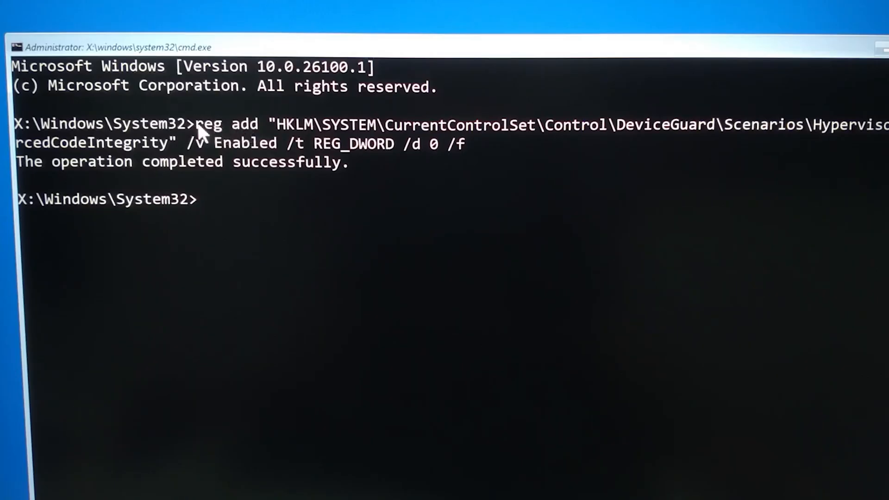
# Step: Set the DeviceGuard Scenarios Enabled registry value to 0 and exit the prompt
pyautogui.moveTo(202, 124); pyautogui.dragTo(351, 164)
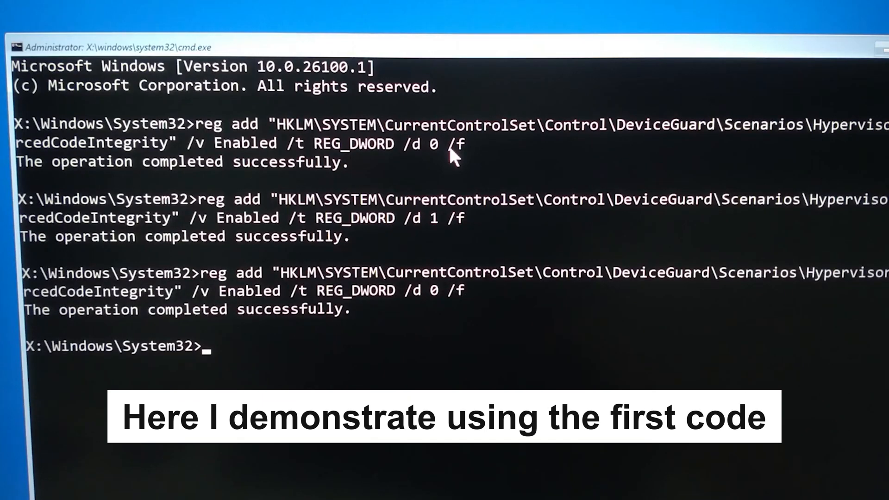
pyautogui.write('exit')
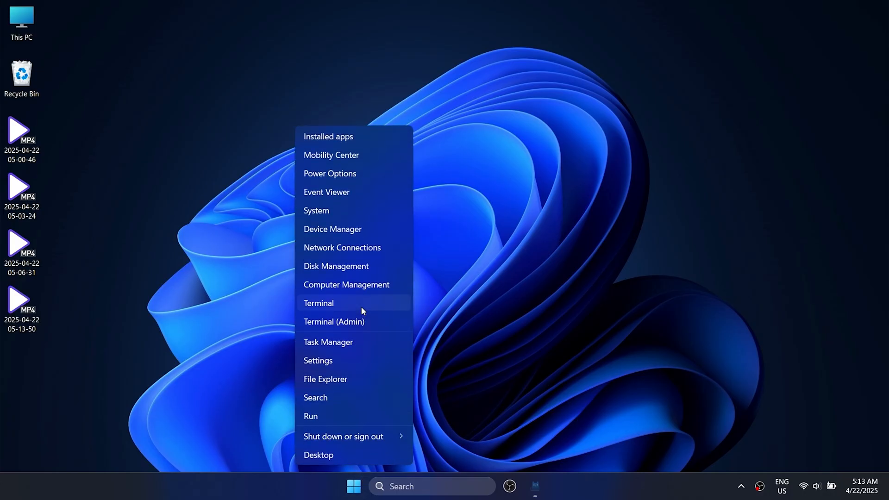
# Step: Search automatically for an Intel Iris Xe Graphics driver; best driver already installed
pyautogui.click(333, 229)
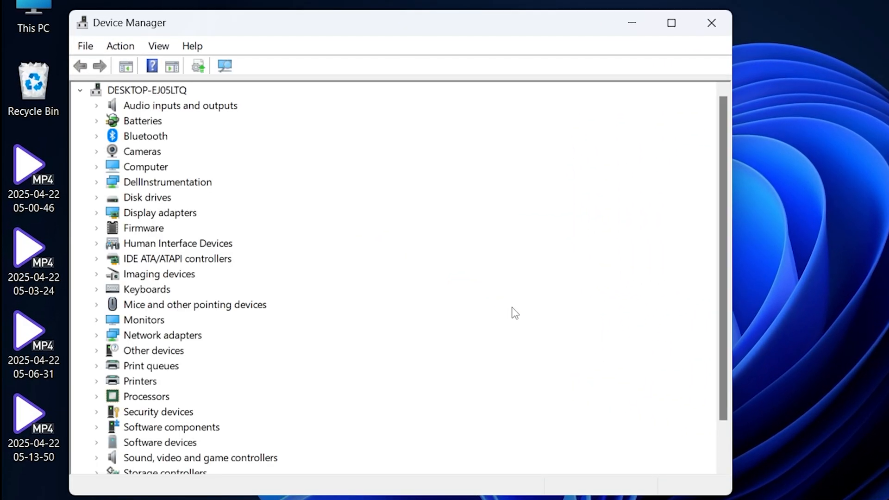
pyautogui.click(96, 212)
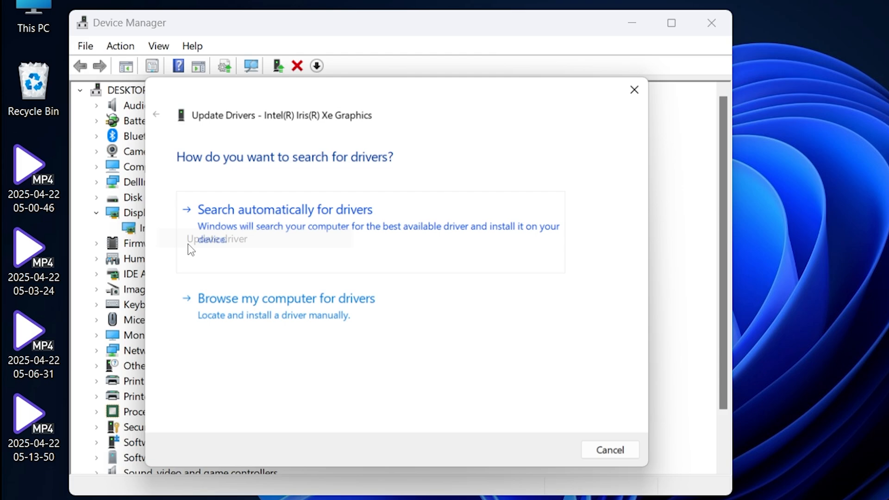
pyautogui.click(285, 209)
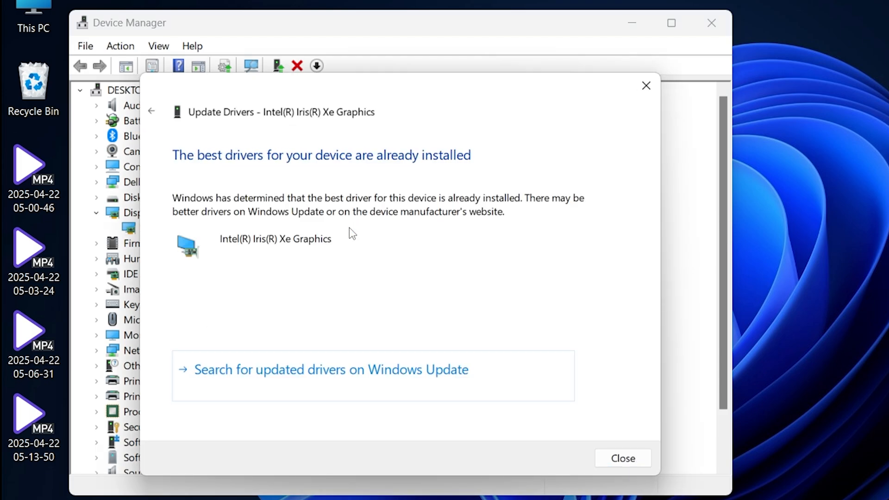
pyautogui.click(621, 457)
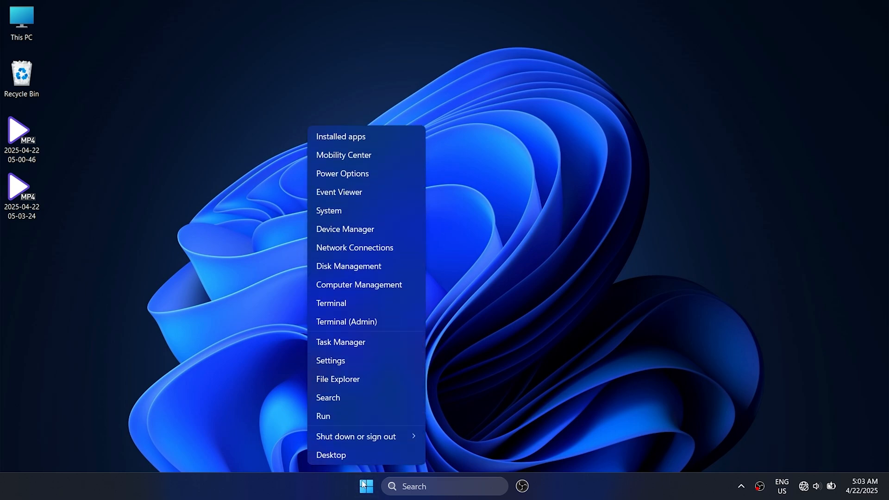
# Step: Search Windows for 'cmd' to show Command Prompt as best match
pyautogui.write('command Prompt')
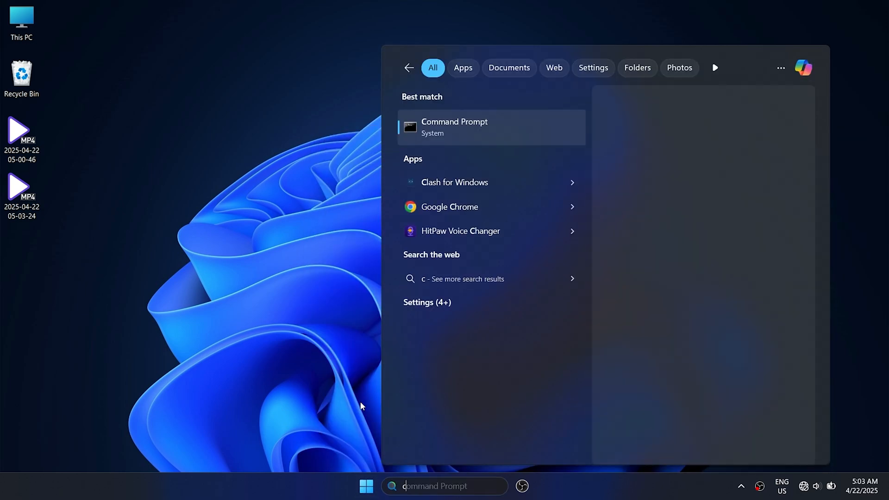
pyautogui.write('cmd')
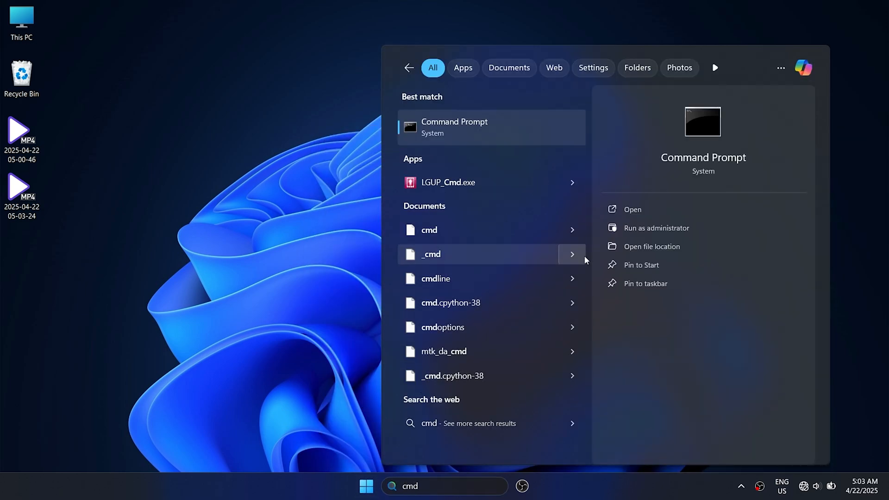